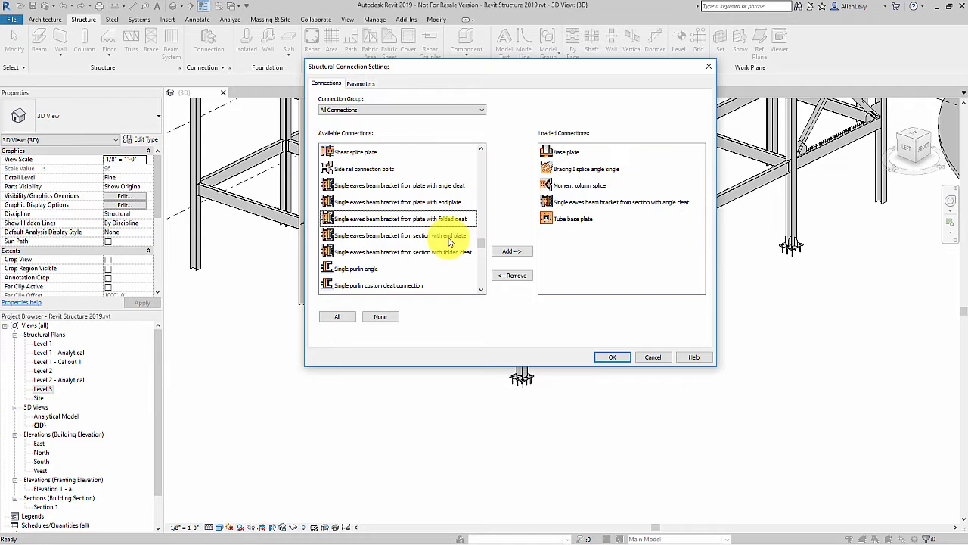
Step: Load the Base plate connection type into the project's available structural connections
{"action": "left_click", "coordinate": [613, 357]}
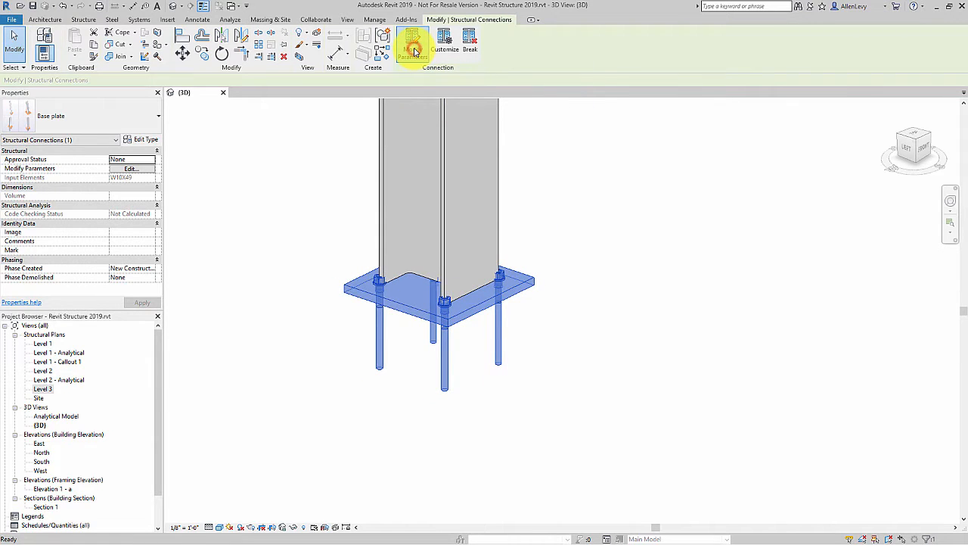
Step: Bring up Modify Parameters for the selected base plate connection on the column
{"action": "left_click", "coordinate": [413, 40]}
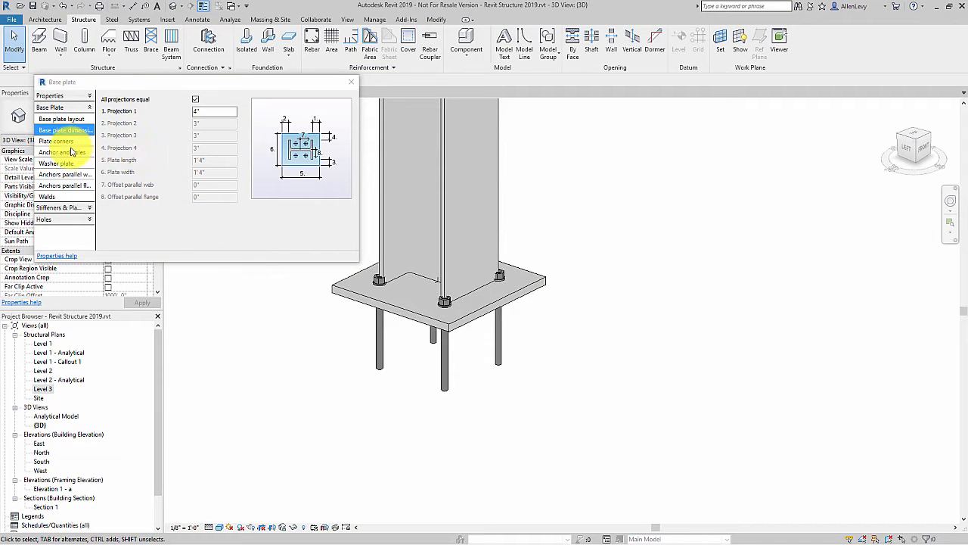
Step: Show the anchor layout page with bolt count, spacing and offset values
{"action": "left_click", "coordinate": [54, 185]}
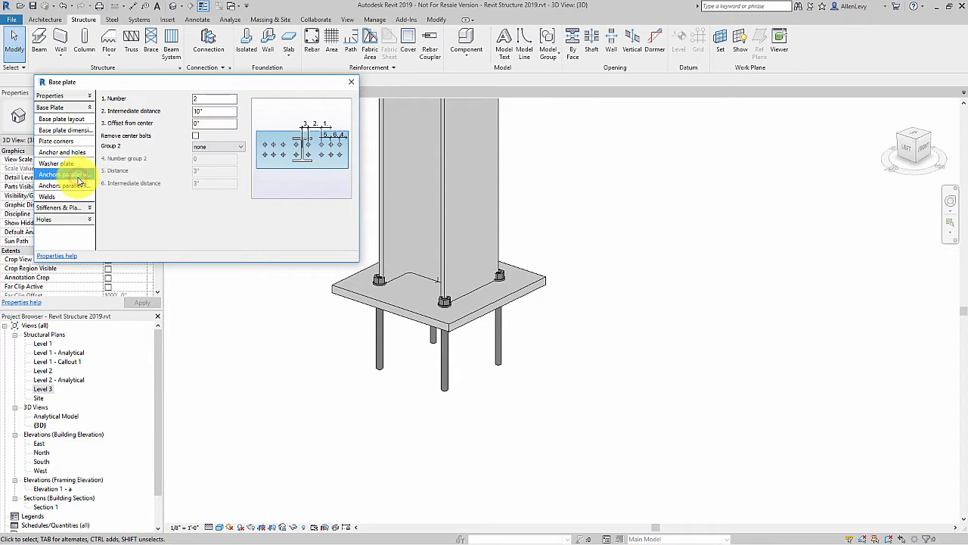